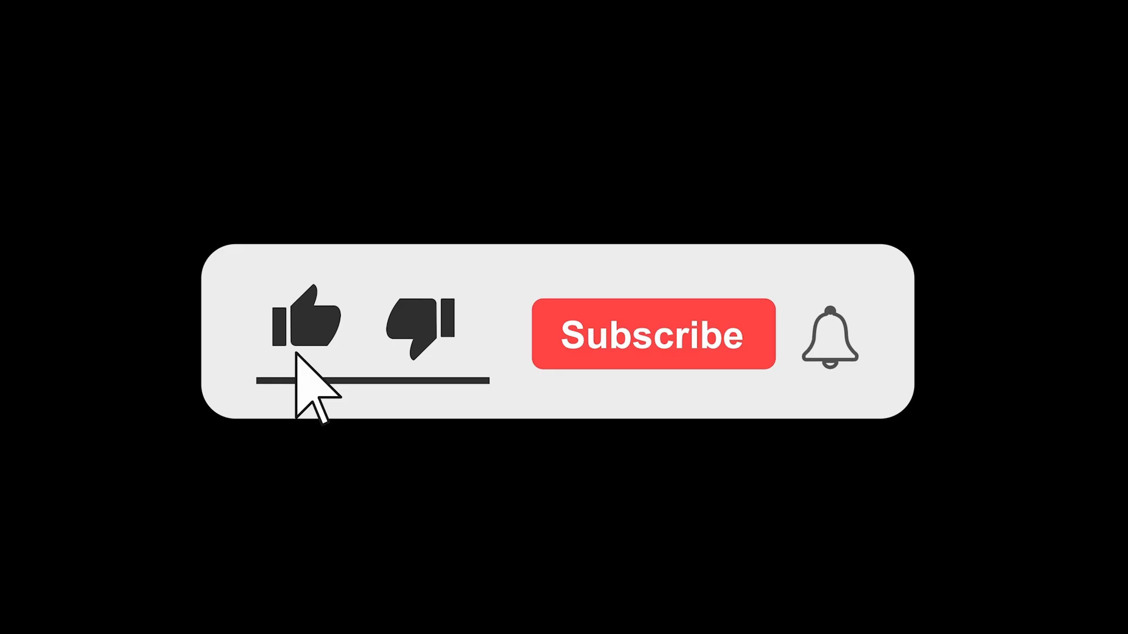
# - Like the video so the thumbs-up icon and its underline turn blue
pyautogui.click(304, 324)
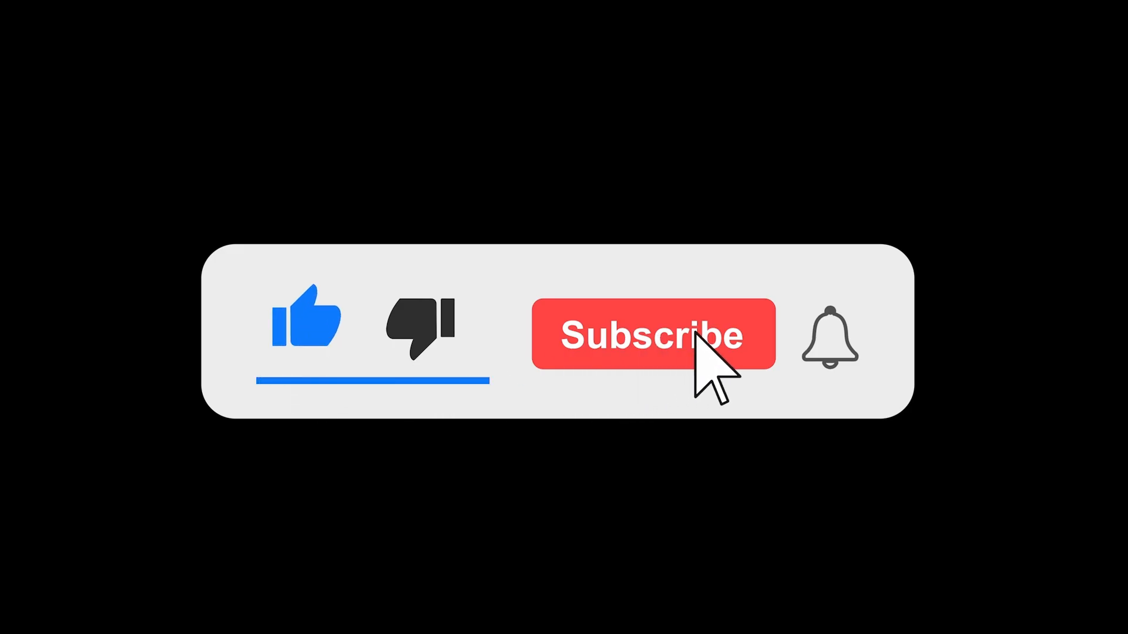